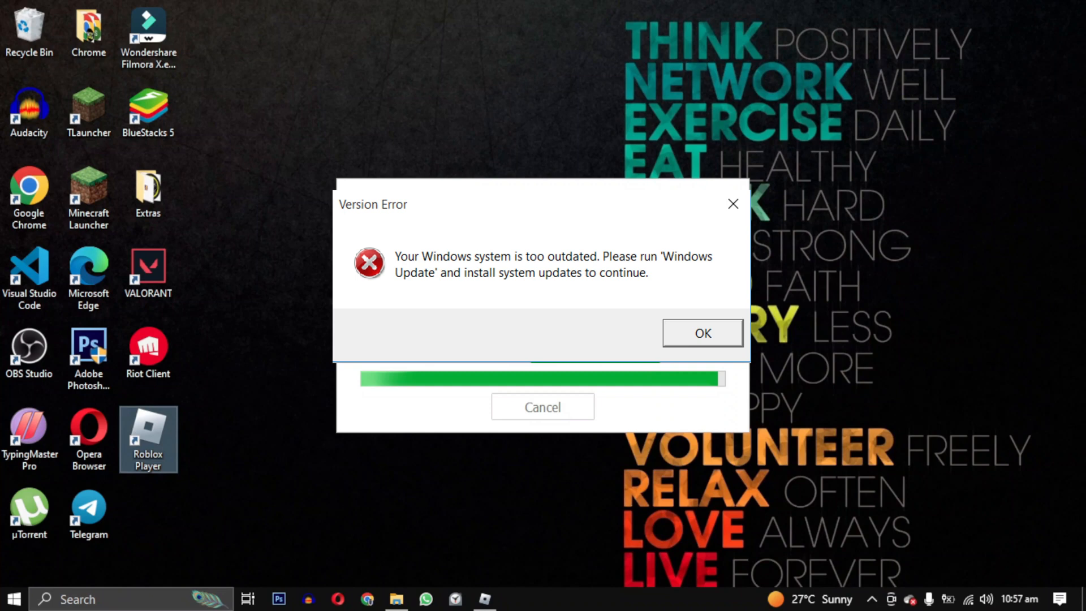
Step: Acknowledge Roblox's 'Version Error' dialog with OK so the desktop is clear
click(701, 333)
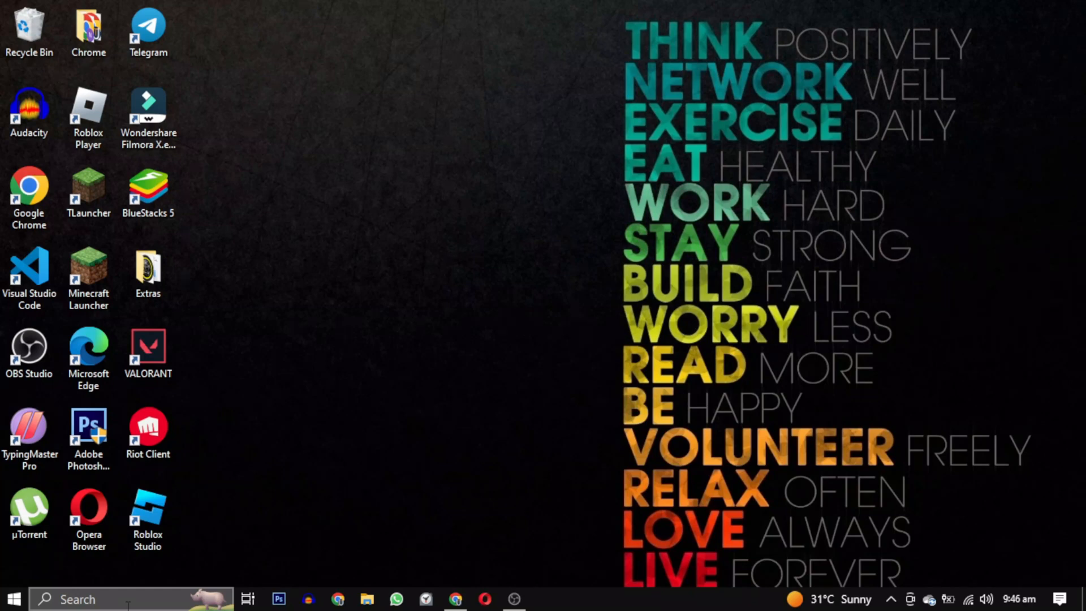
Step: Search 'windows' in the taskbar and open the Windows Update settings result
text(windows)
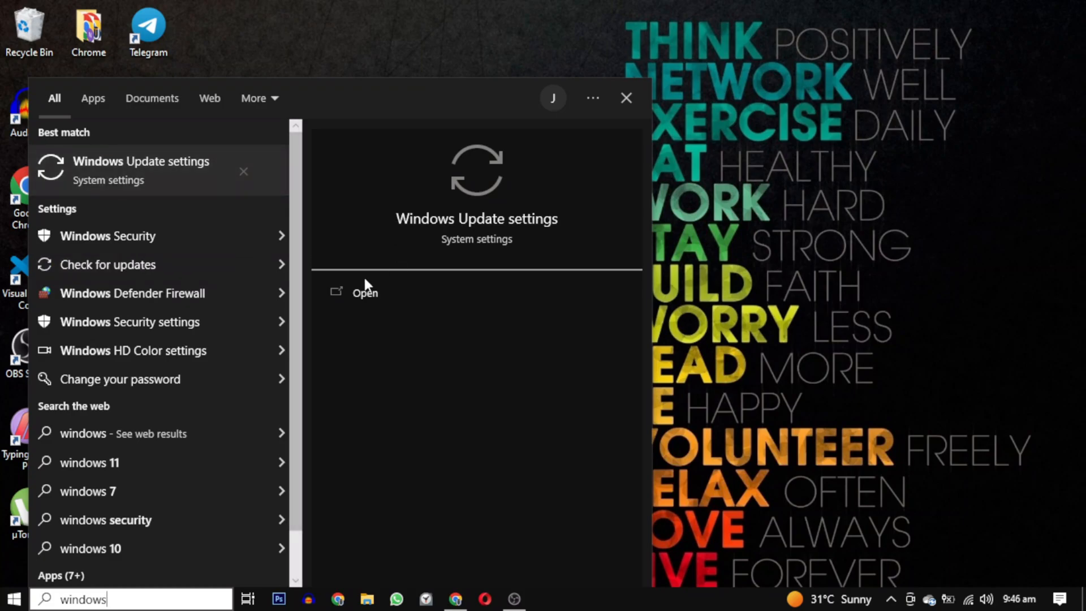
click(363, 292)
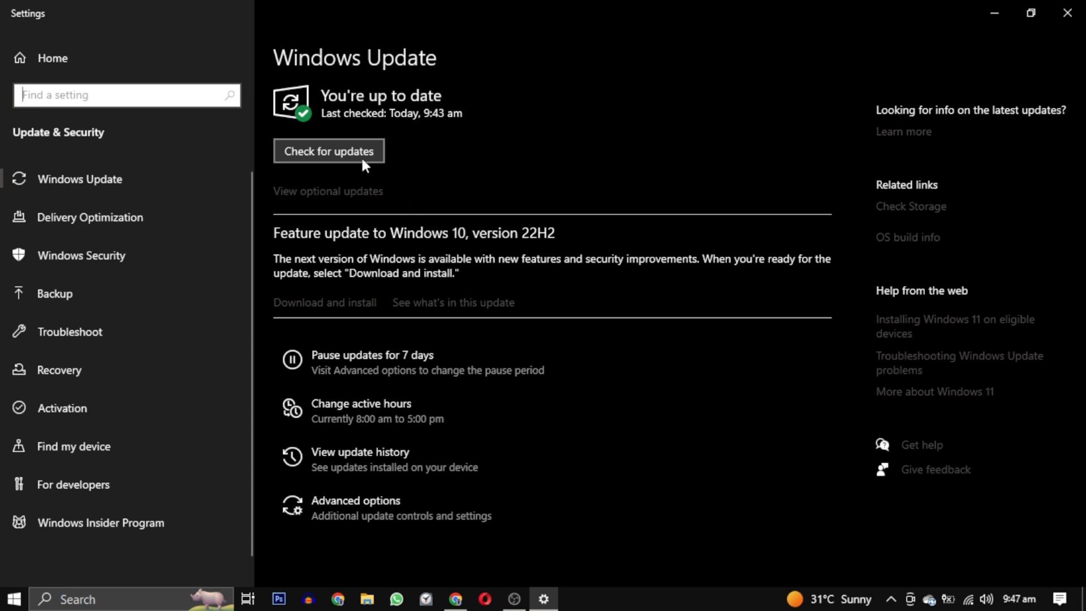
Step: Check for updates and start downloading the Windows 10 version 22H2 feature update
click(329, 150)
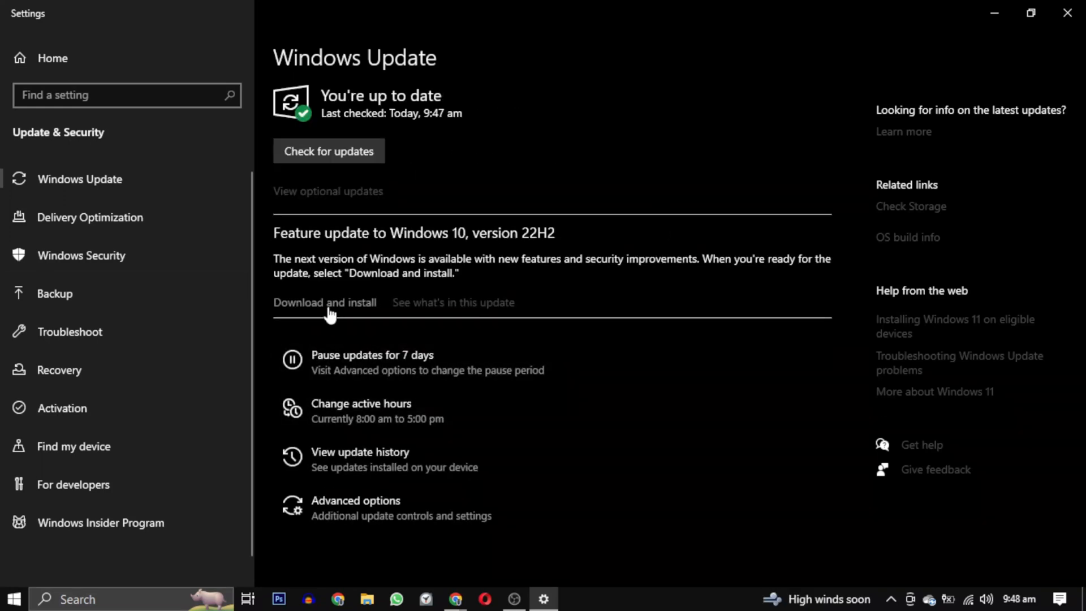
click(324, 302)
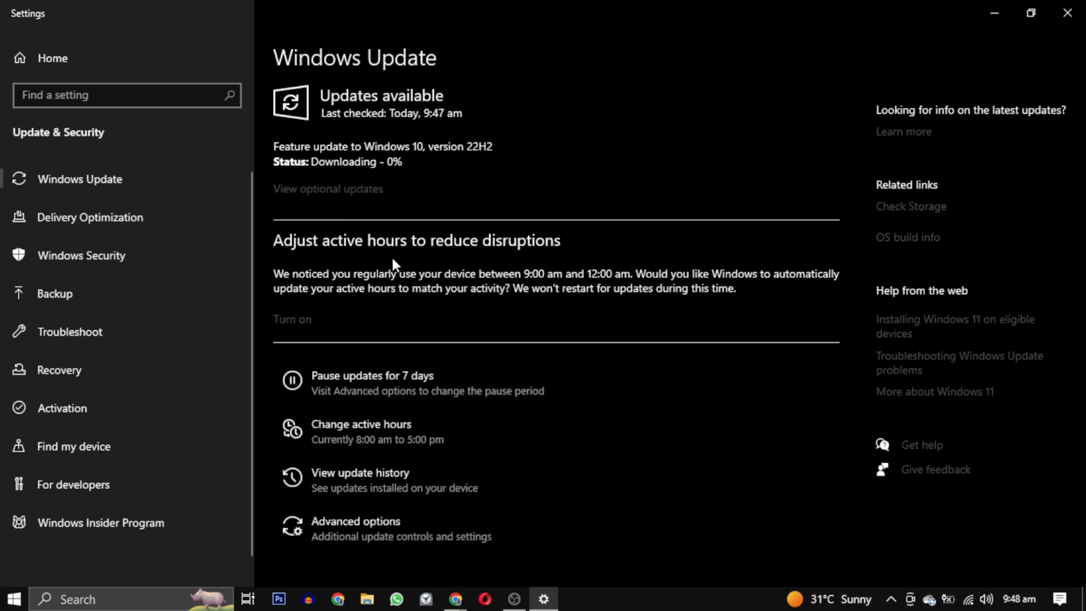
mouse_move(336, 180)
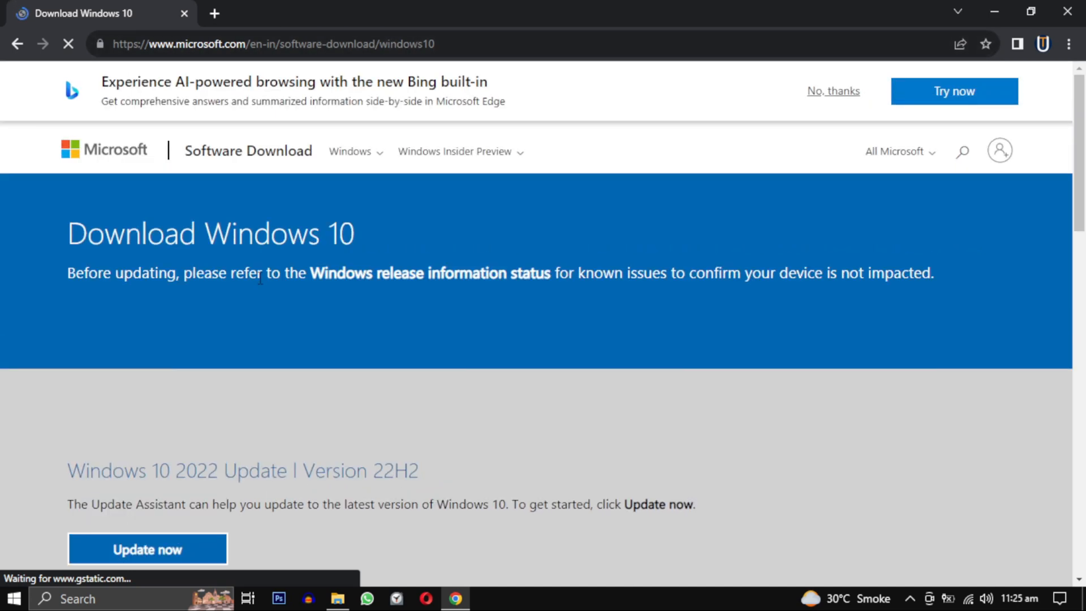
Step: Download the Windows 10 Update Assistant via 'Update now' on Microsoft's page
scroll(down, 3)
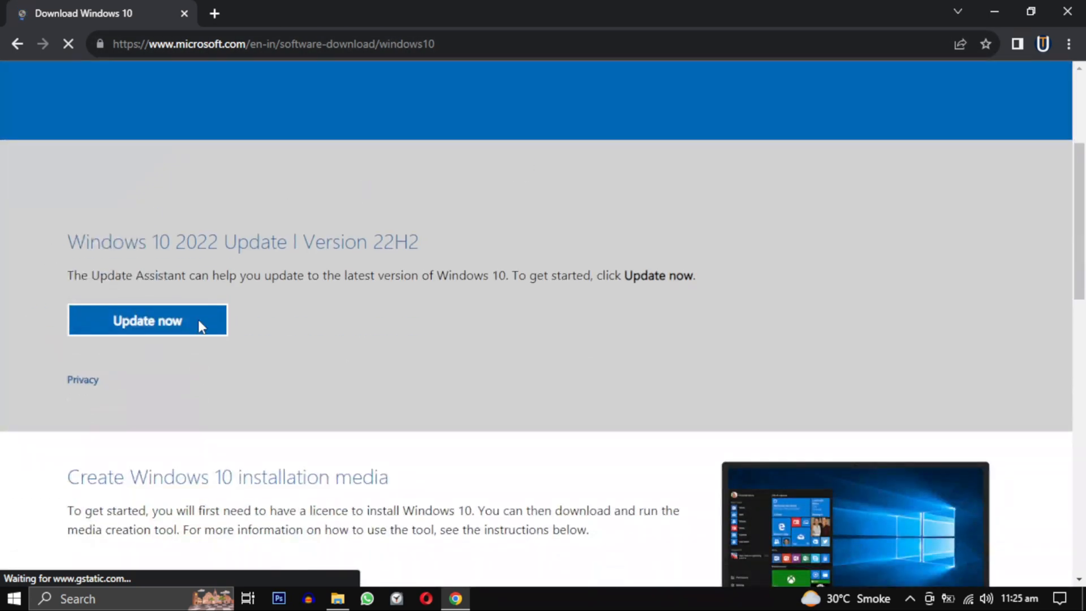
click(147, 320)
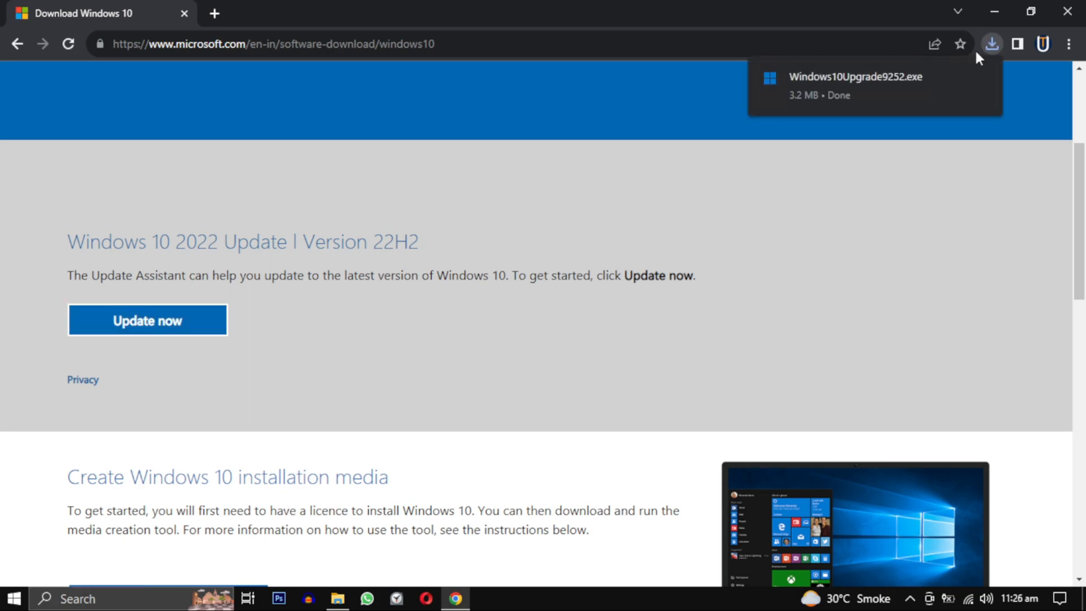
Step: Run Windows10Upgrade9252 as administrator and allow the UAC prompt
right_click(252, 199)
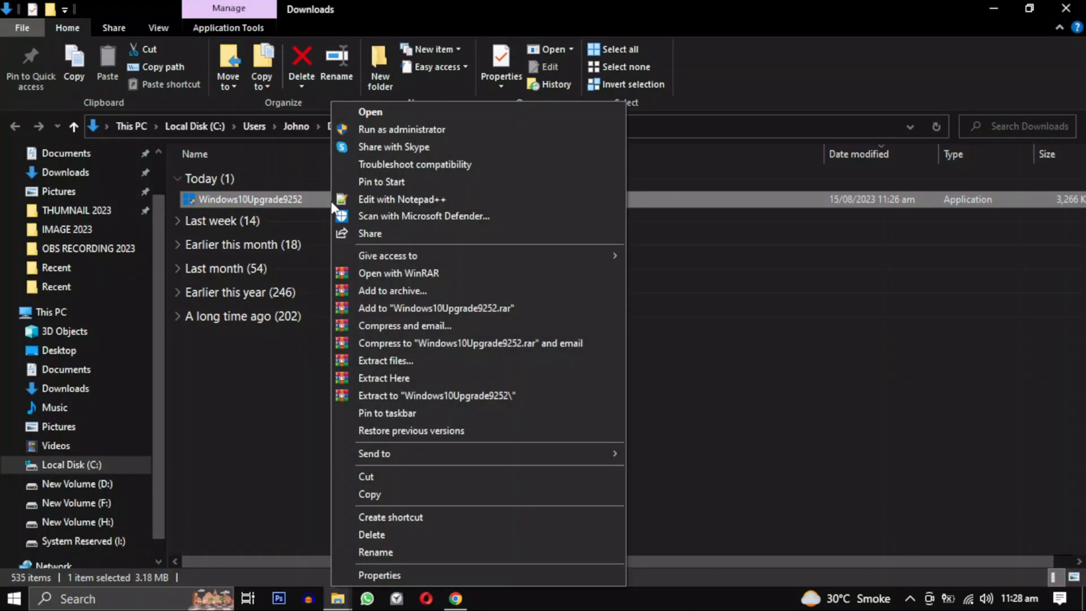
click(401, 129)
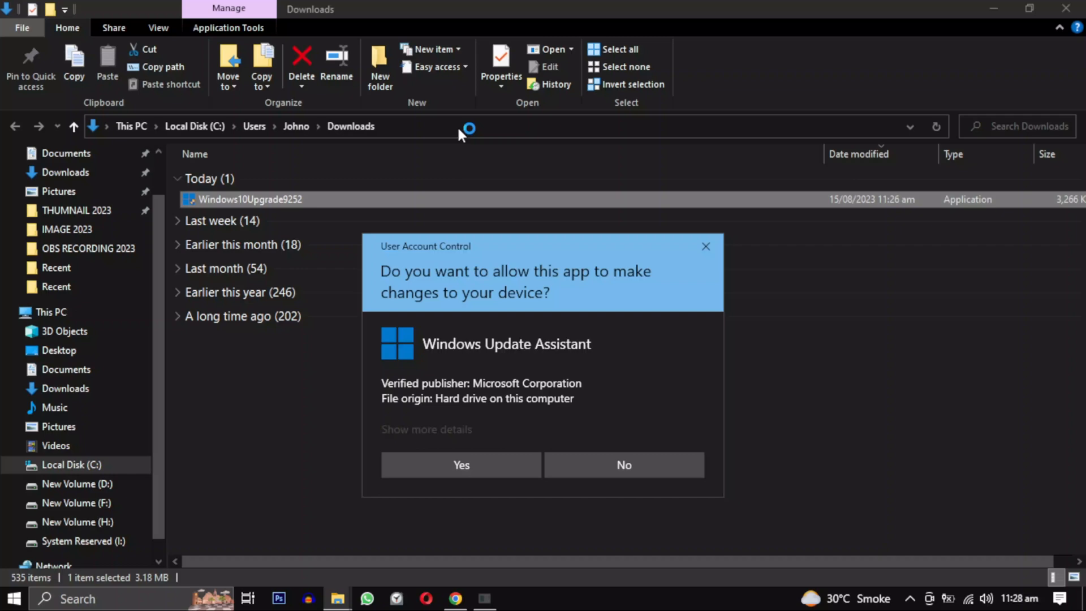
click(460, 465)
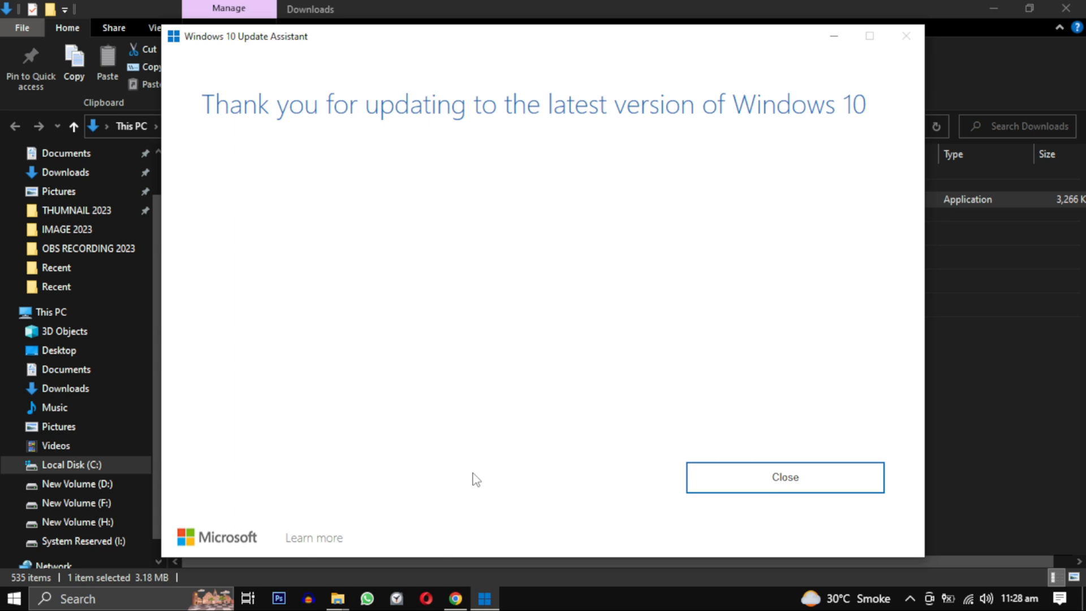
mouse_move(547, 299)
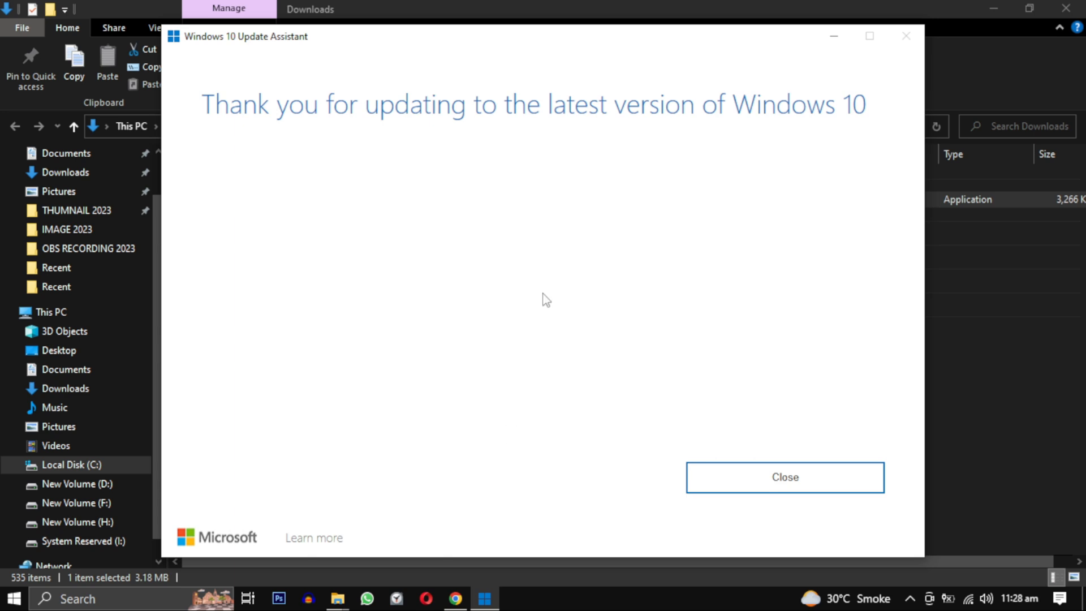
mouse_move(800, 462)
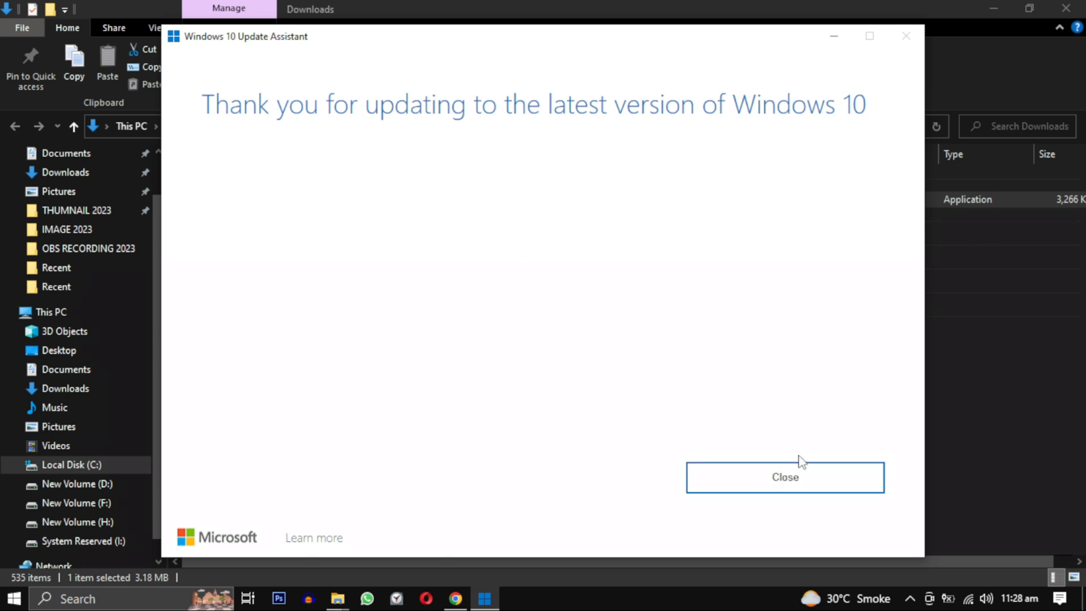
mouse_move(601, 460)
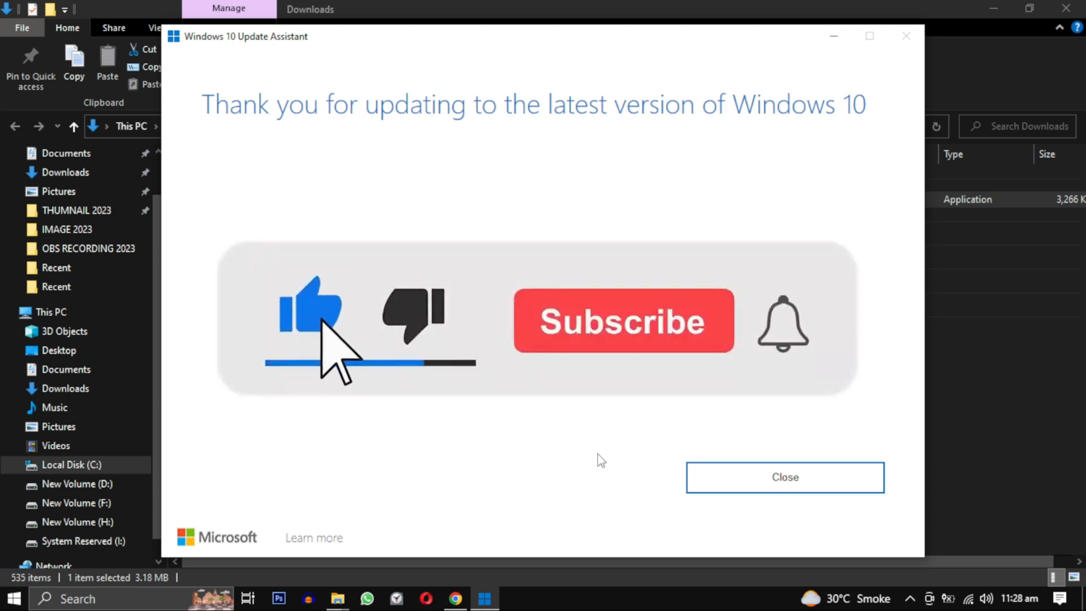
click(622, 320)
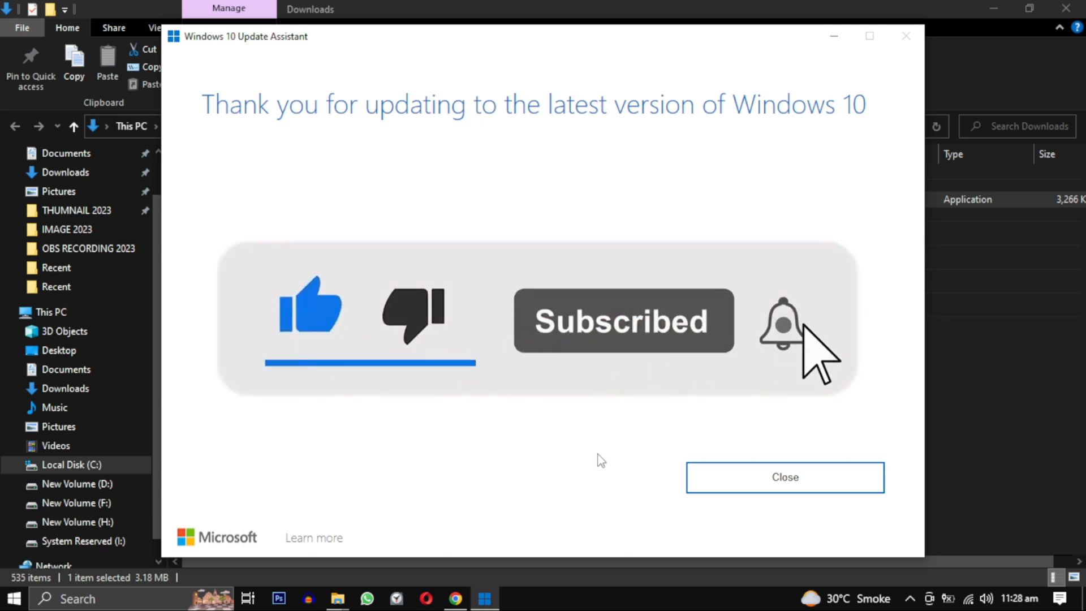